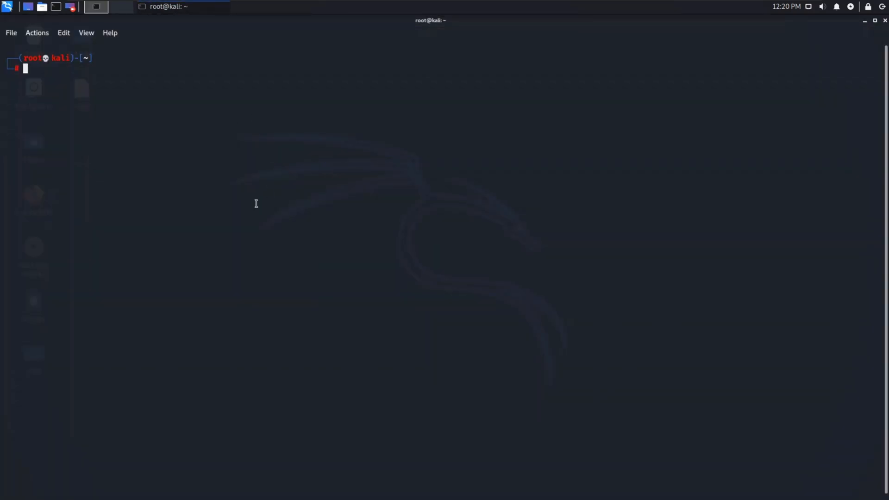
Run leafpad twice, get 'command not found', and prepare 'apt install leafpad' at the prompt.
{"action": "type", "text": "leafpad"}
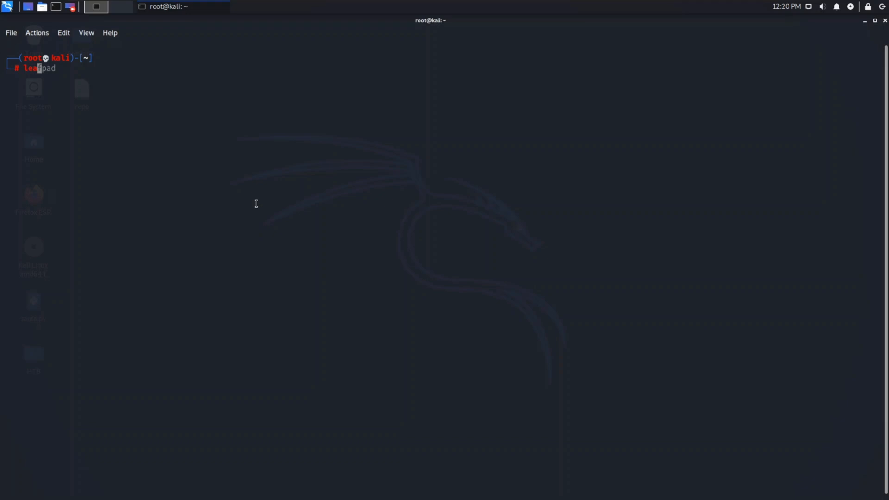
{"action": "key", "text": "Return"}
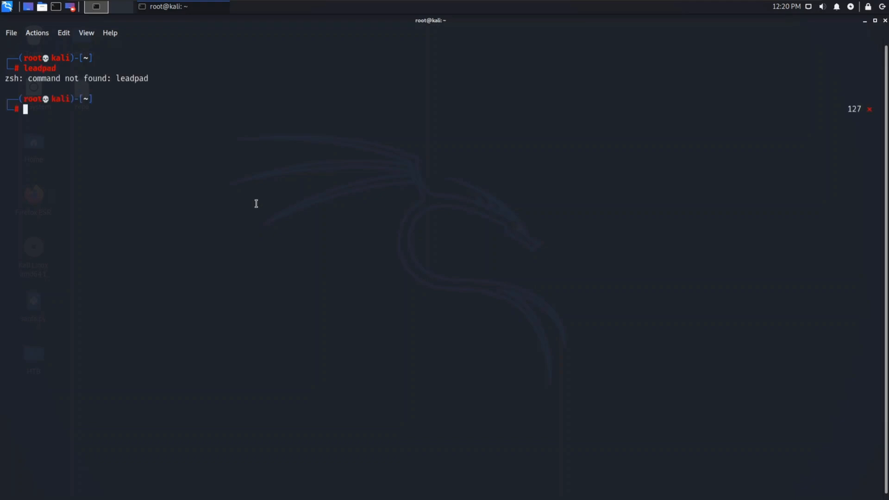
{"action": "type", "text": "leafpad"}
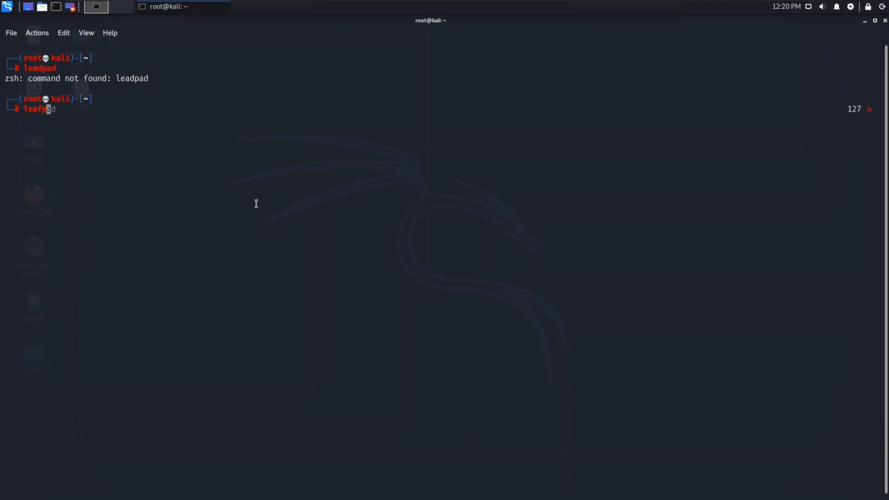
{"action": "key", "text": "Return"}
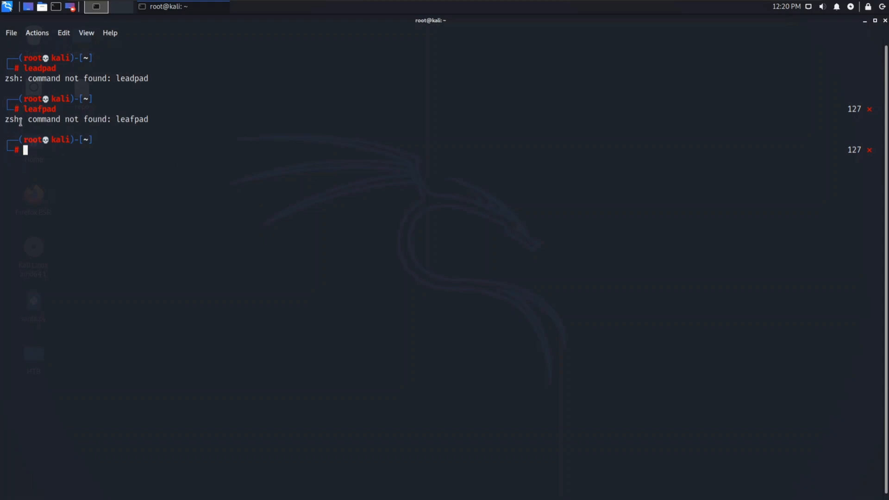
{"action": "mouse_move", "coordinate": [141, 188]}
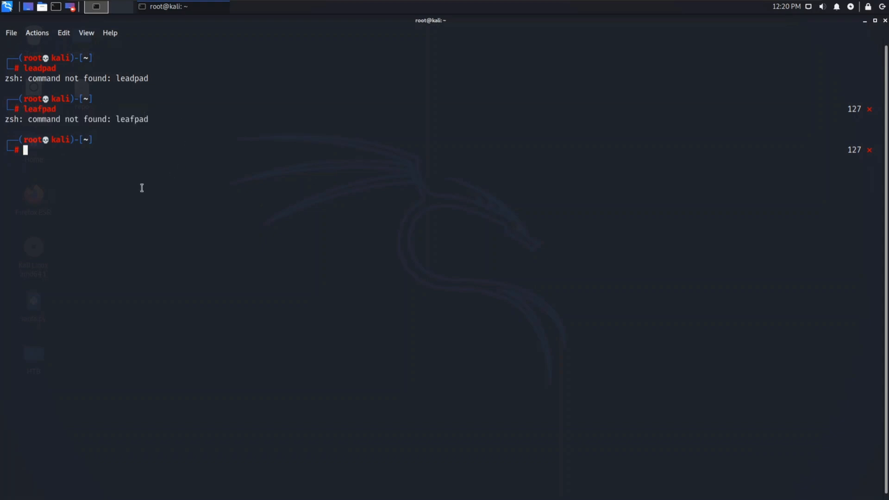
{"action": "type", "text": "apt install leafpad"}
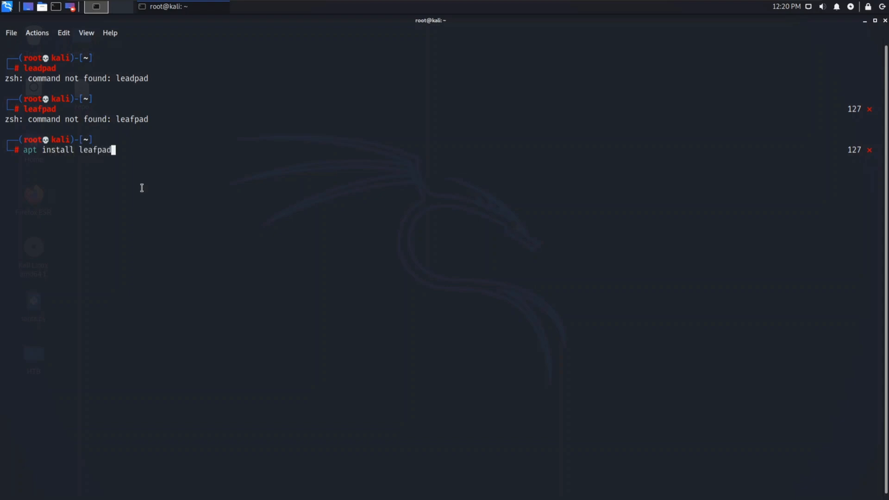
Run apt install leafpad, which fails to locate the package, and begin 'nano /etc/apt/sources.list'.
{"action": "key", "text": "Return"}
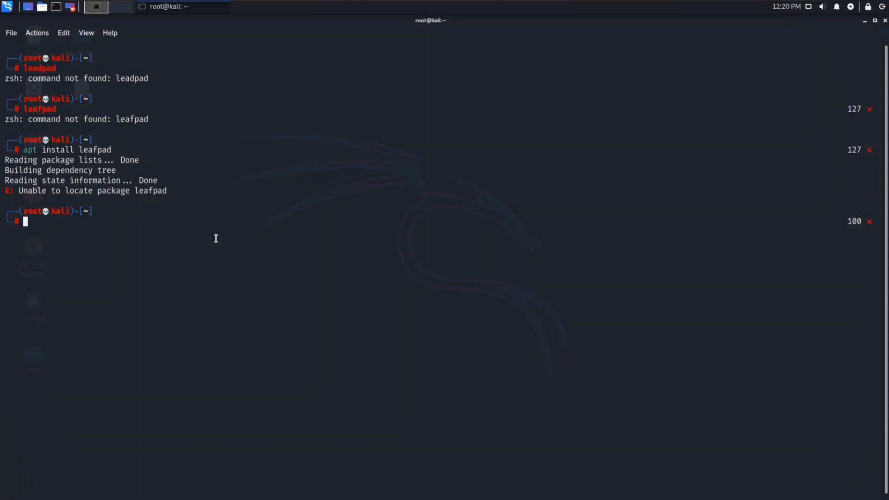
{"action": "type", "text": "nano /etc/apt/sources.list"}
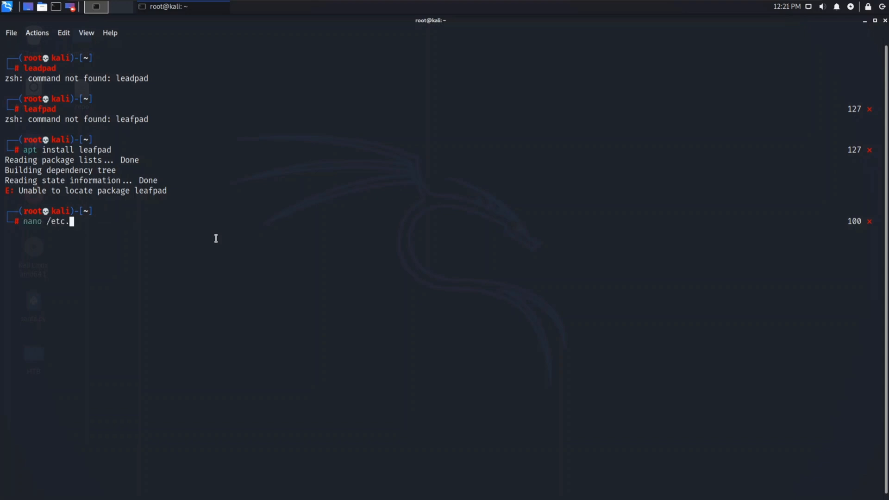
Open /etc/apt/sources.list in nano and review its existing commented lines.
{"action": "type", "text": "apt/sources.list"}
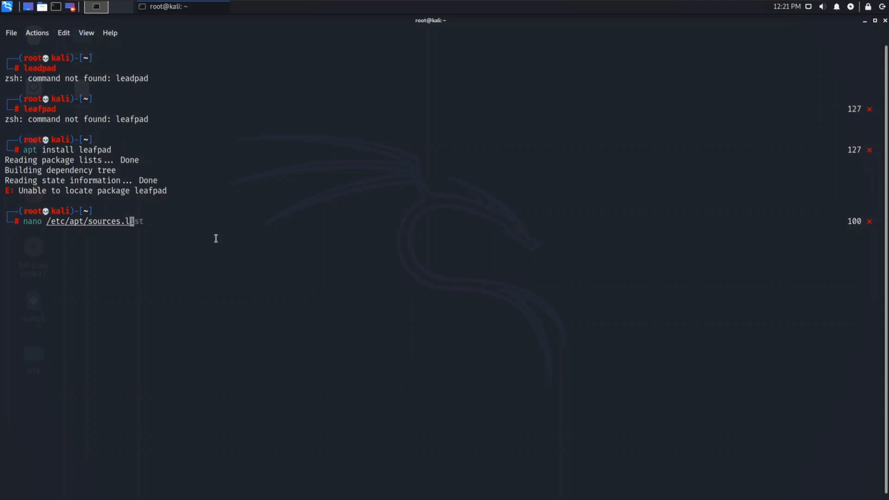
{"action": "key", "text": "Return"}
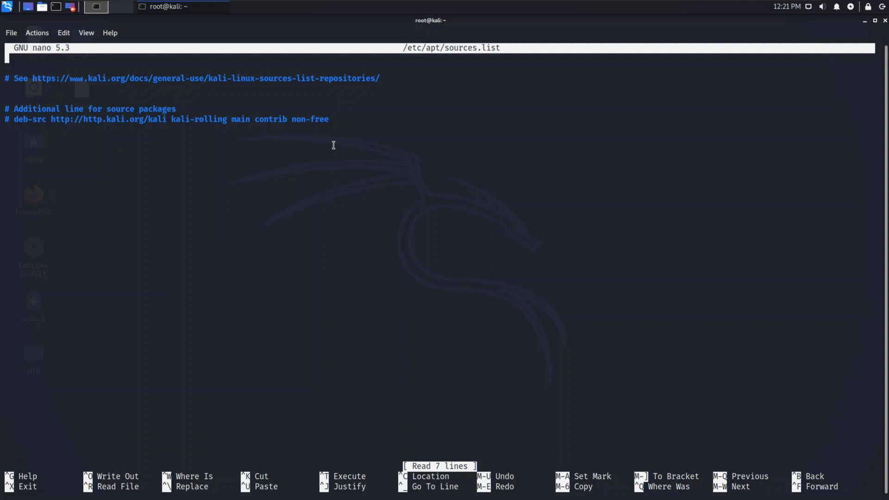
{"action": "left_click_drag", "start_coordinate": [333, 145], "coordinate": [127, 142]}
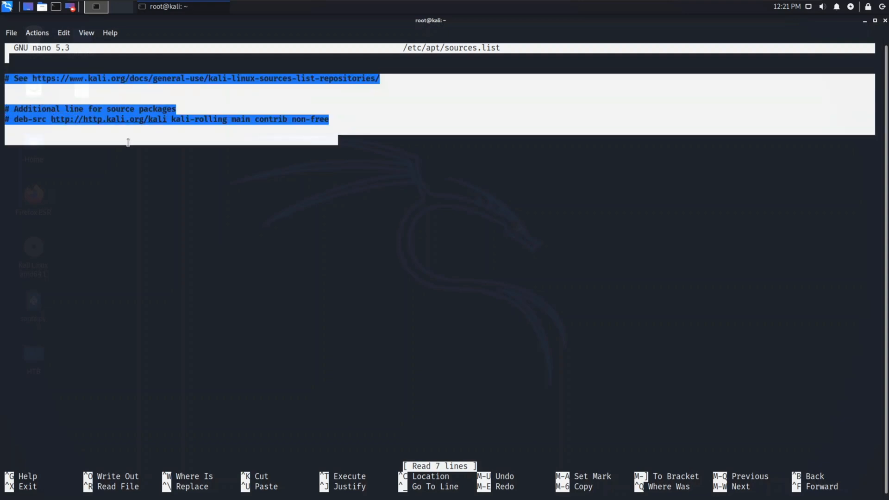
{"action": "left_click", "coordinate": [131, 158]}
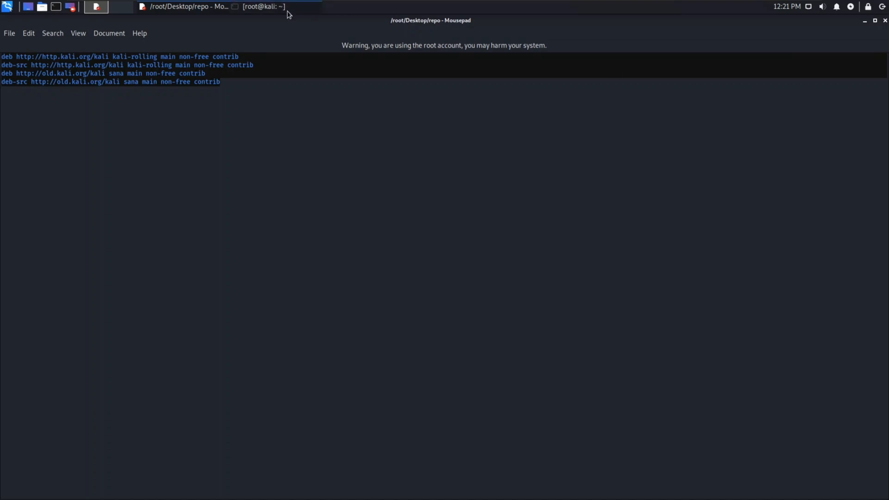
Paste the four kali-rolling and sana repo lines into sources.list in nano, save and exit.
{"action": "left_click", "coordinate": [261, 6]}
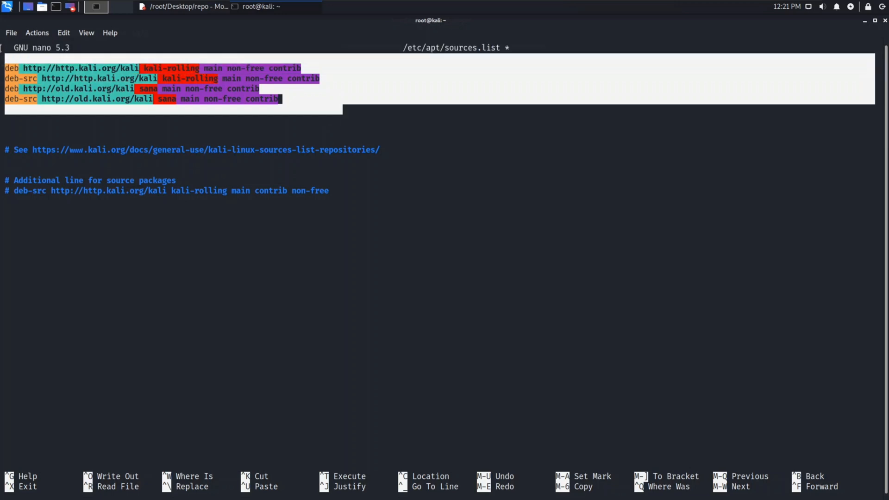
{"action": "left_click", "coordinate": [416, 126]}
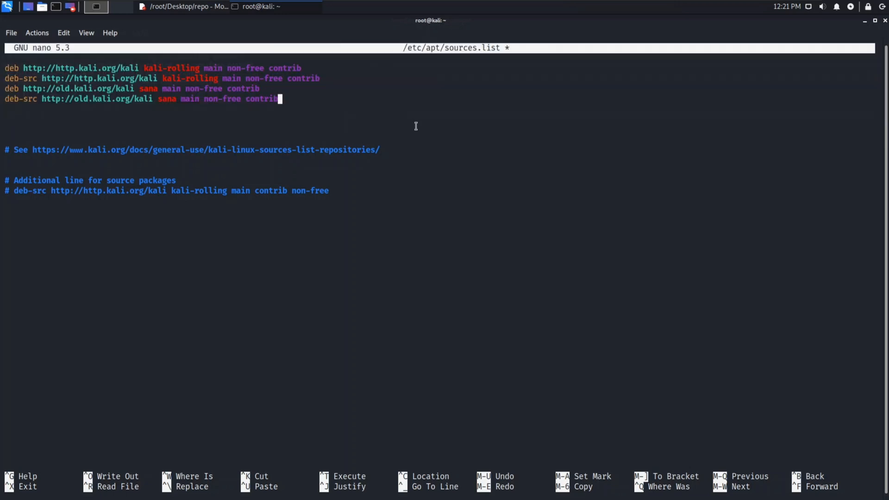
{"action": "key", "text": "ctrl+x"}
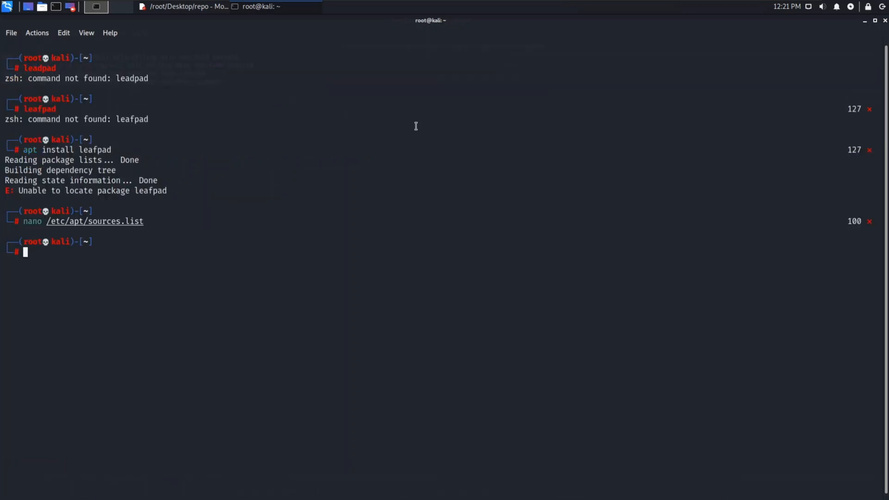
{"action": "mouse_move", "coordinate": [193, 228]}
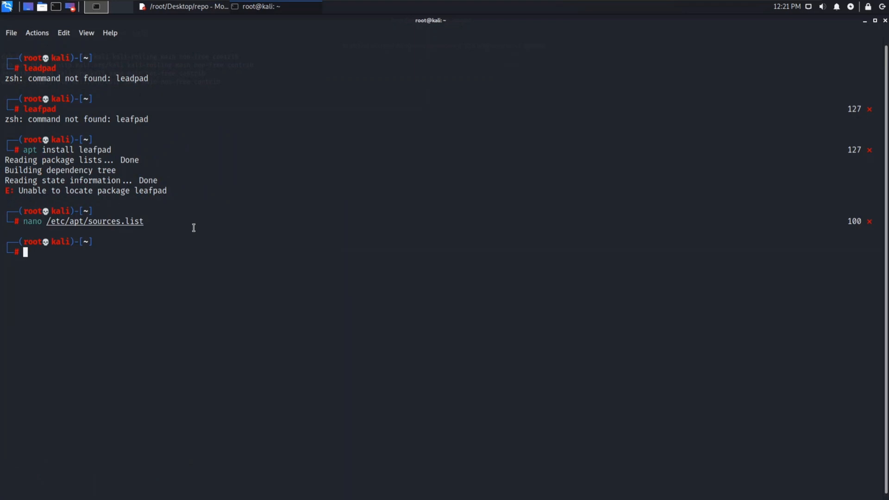
Rerun apt install leafpad, which now locates and downloads the 90.9 kB package.
{"action": "type", "text": "apt install leafpad"}
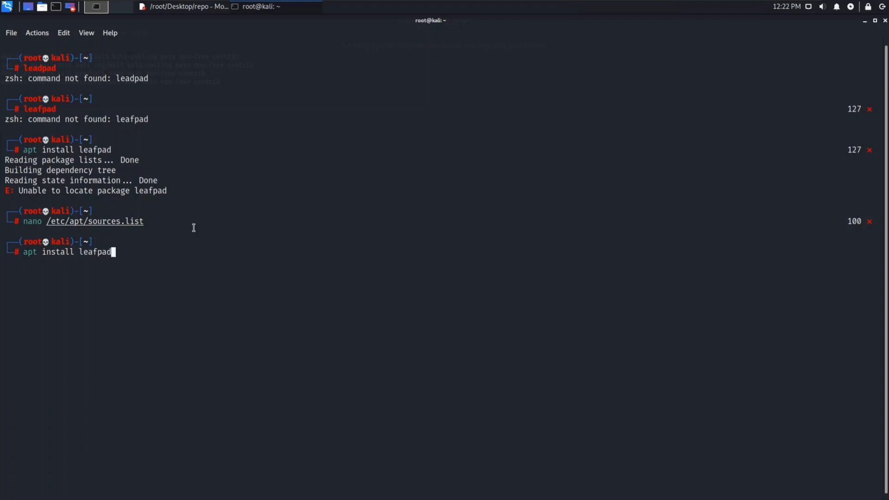
{"action": "key", "text": "Return"}
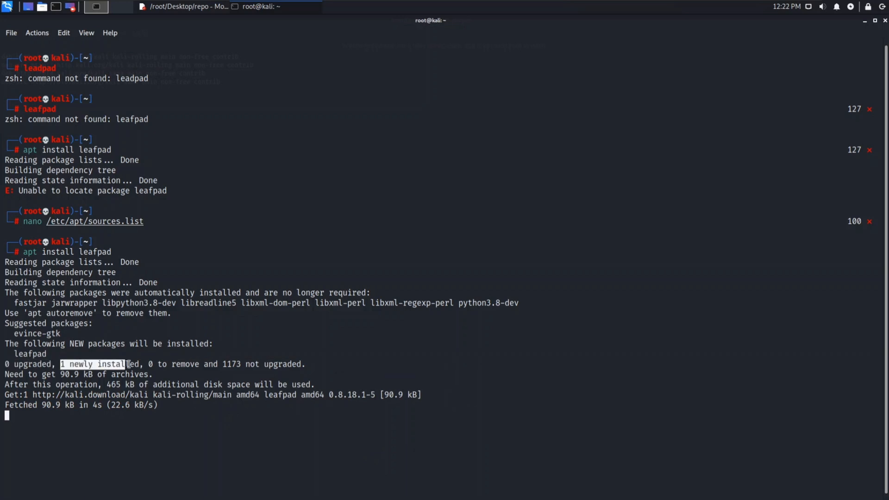
{"action": "mouse_move", "coordinate": [325, 363]}
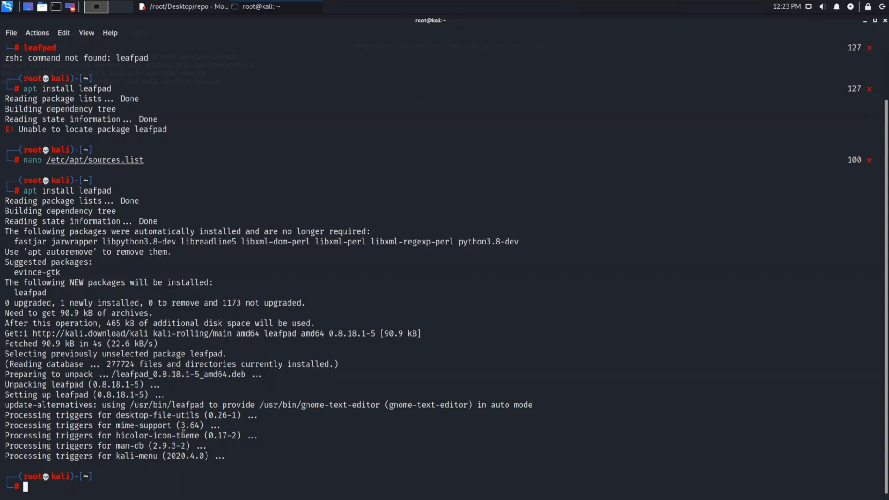
Launch Leafpad maximized and write 'Like subscribe and also share !!!!!' in the untitled document.
{"action": "type", "text": "leafpad"}
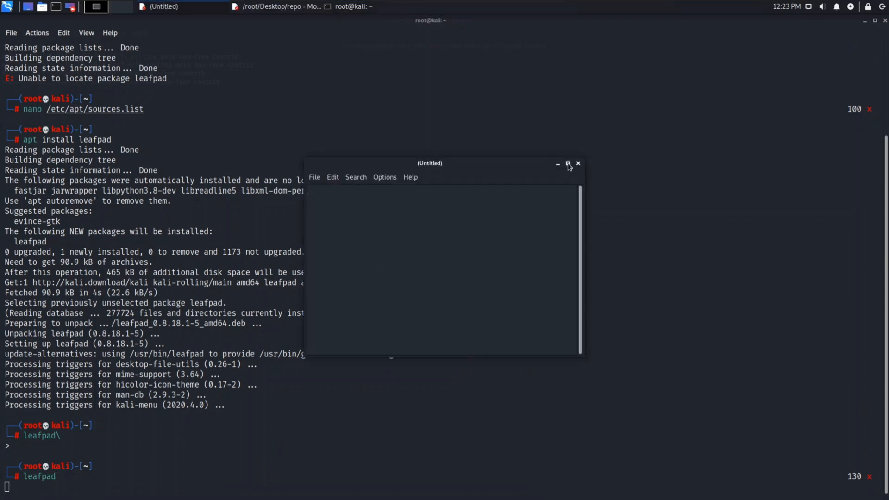
{"action": "left_click", "coordinate": [568, 166]}
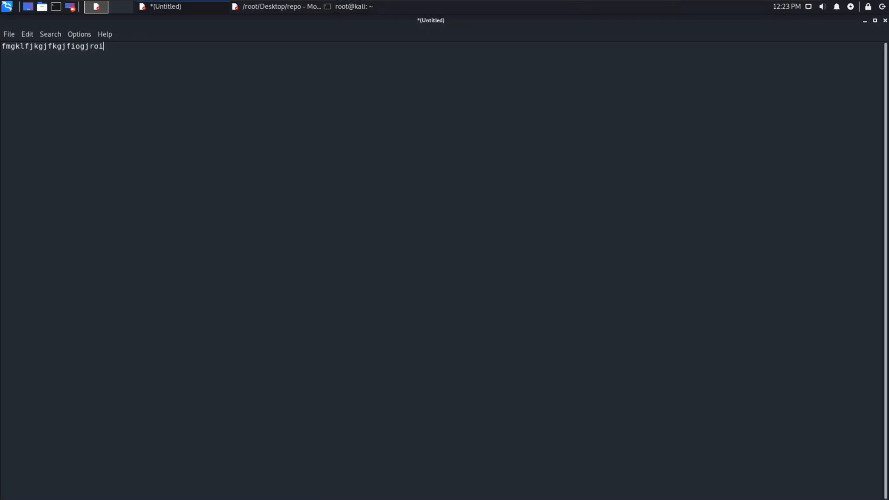
{"action": "type", "text": "g"}
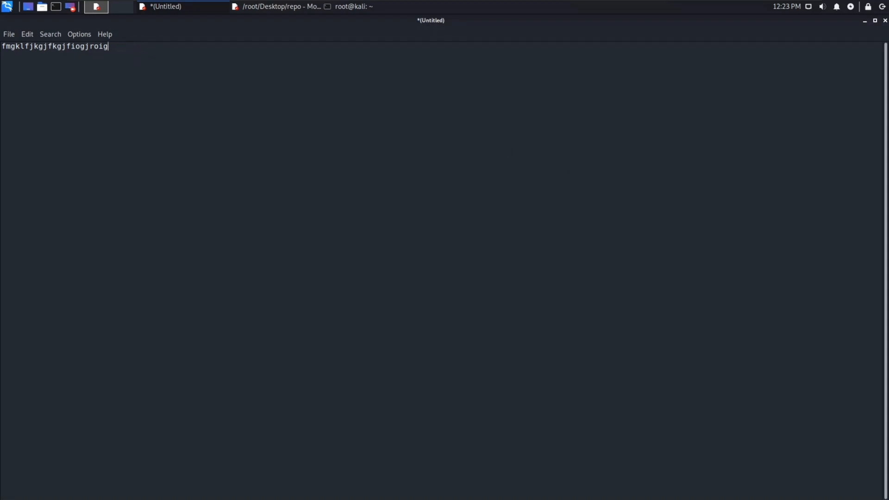
{"action": "type", "text": "Like su"}
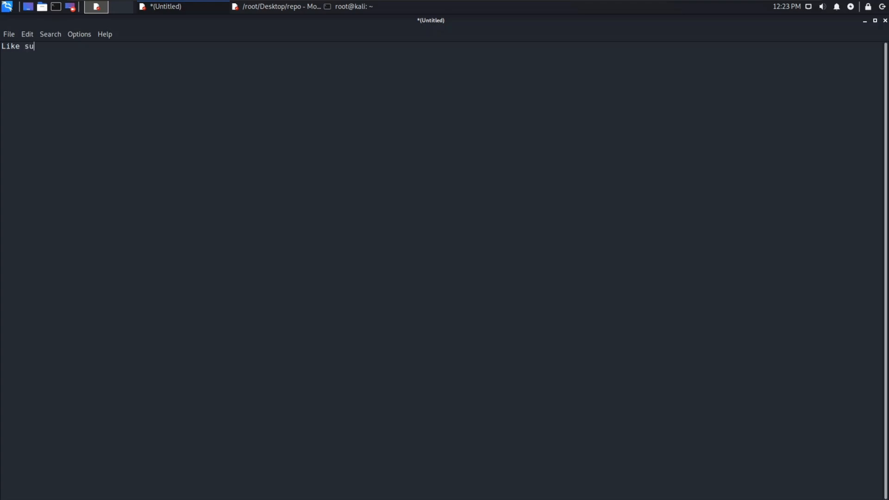
{"action": "type", "text": "bscribe"}
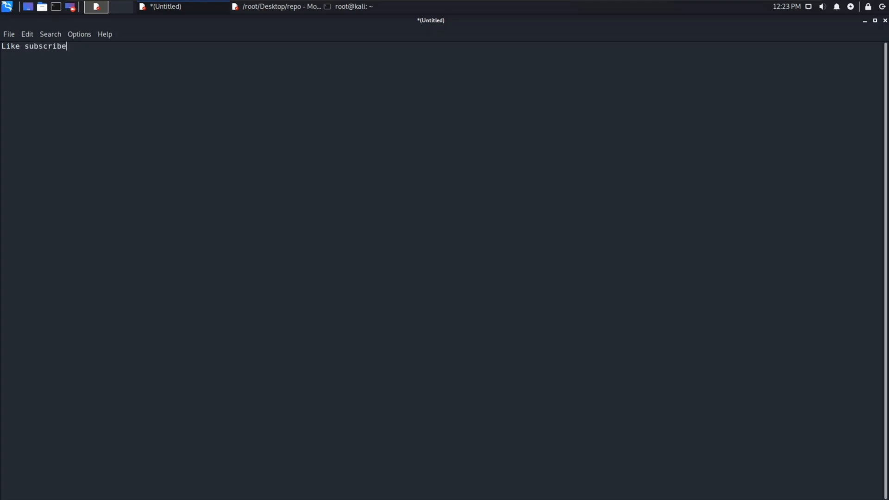
{"action": "type", "text": "and al"}
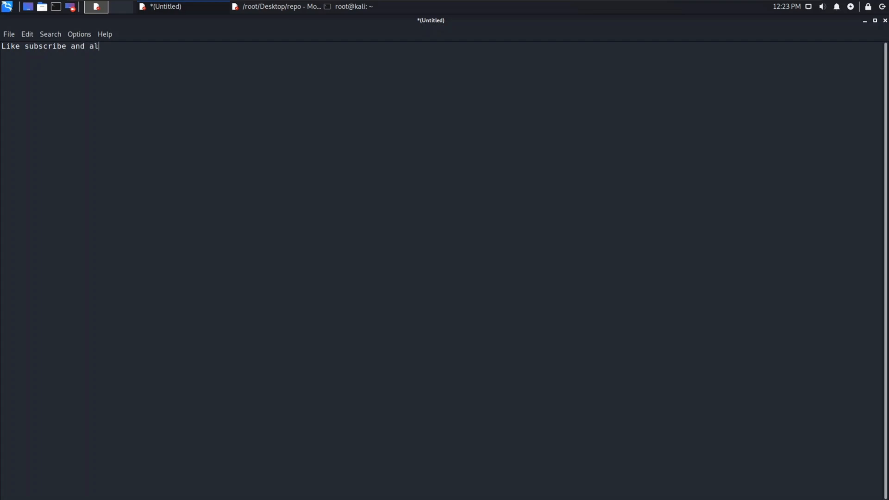
{"action": "type", "text": "so share"}
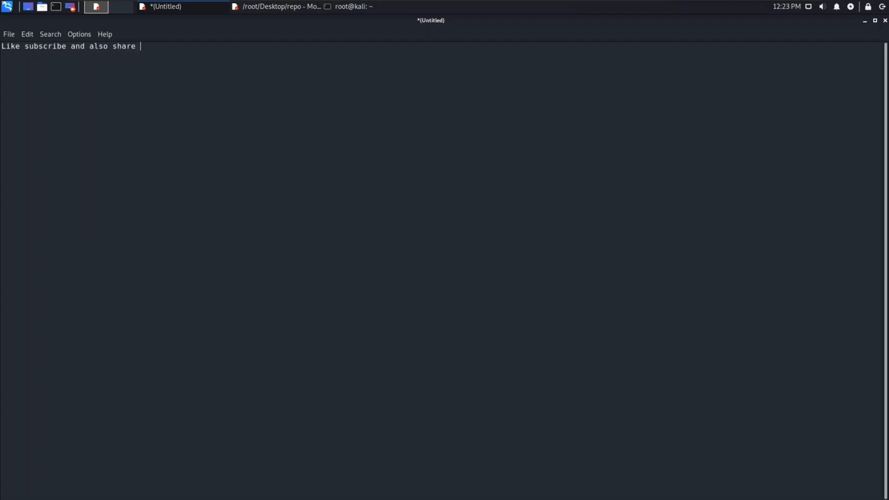
{"action": "type", "text": "!!!!!"}
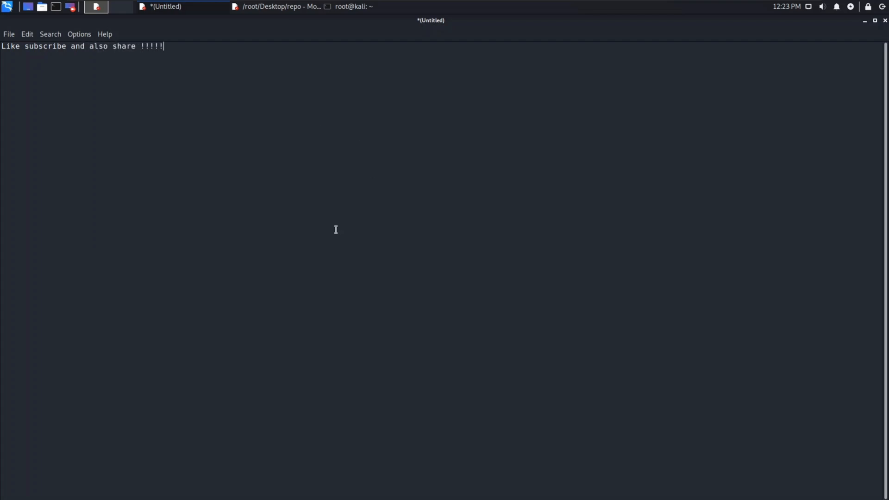
{"action": "mouse_move", "coordinate": [312, 10]}
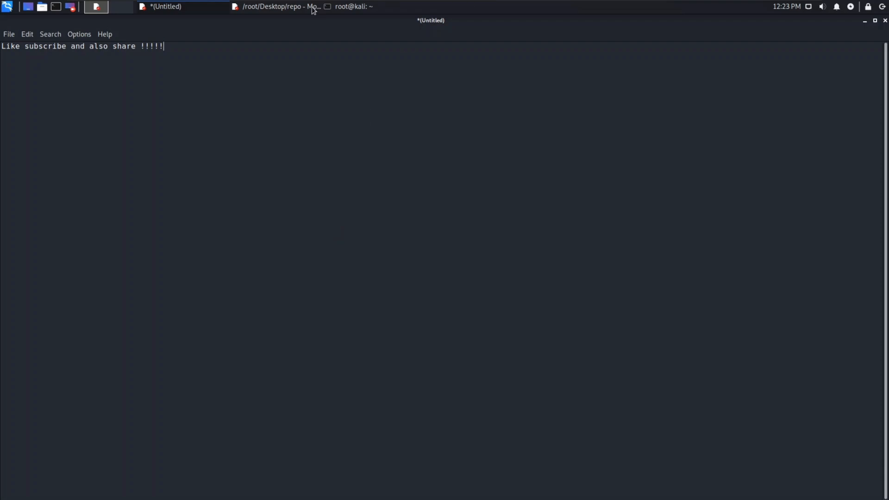